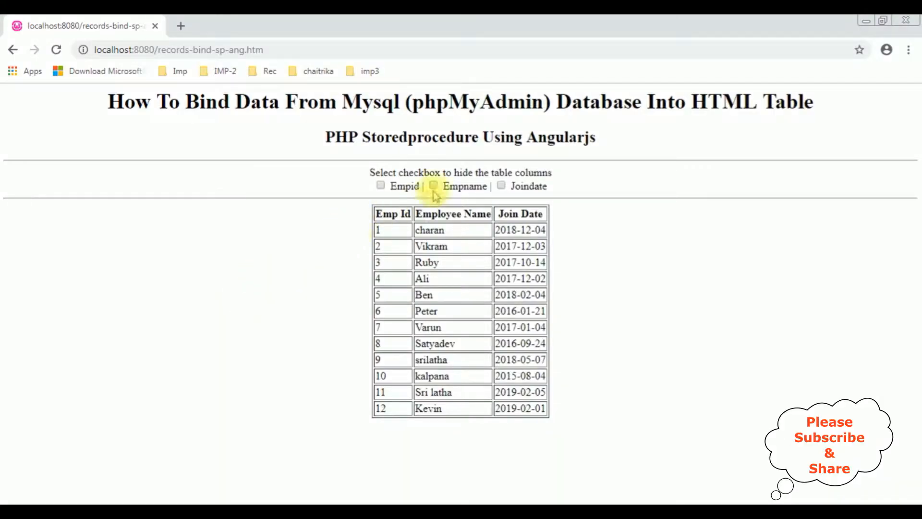
Step: Toggle the Empname checkbox to hide the Employee Name column, then bring it back
click(435, 186)
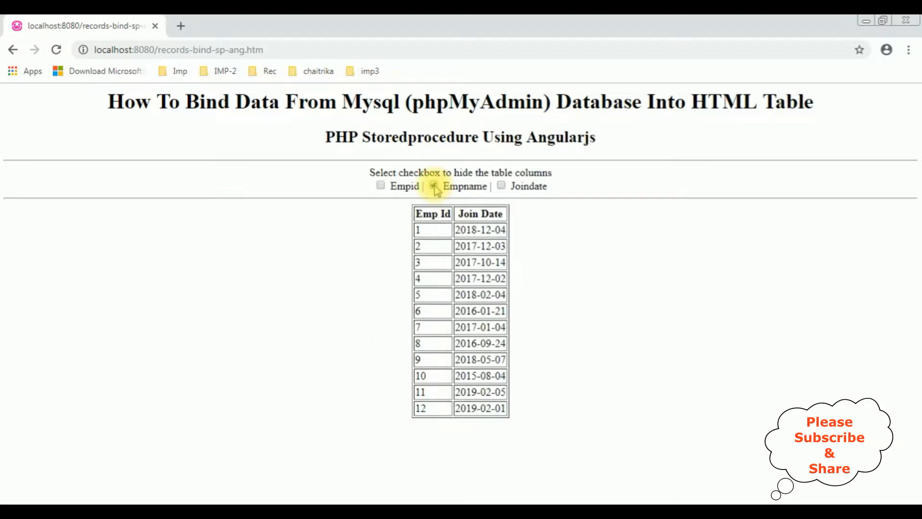
click(430, 186)
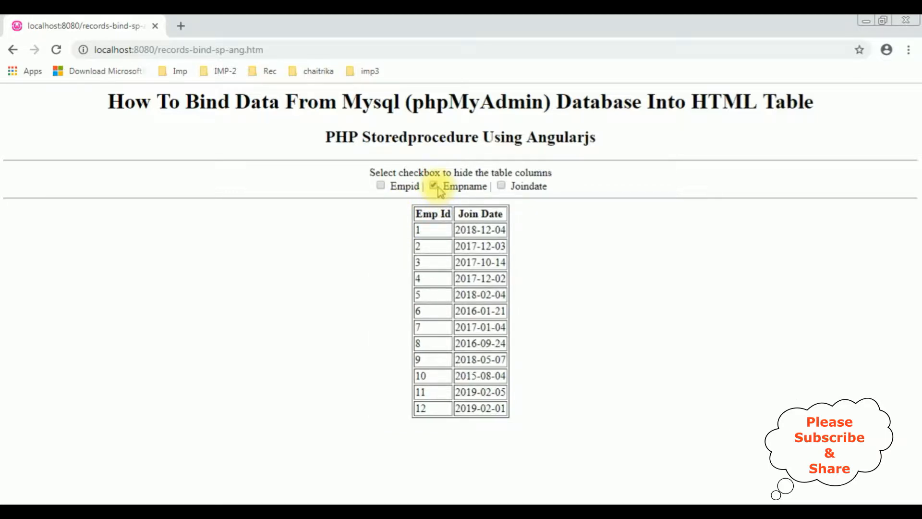
click(435, 186)
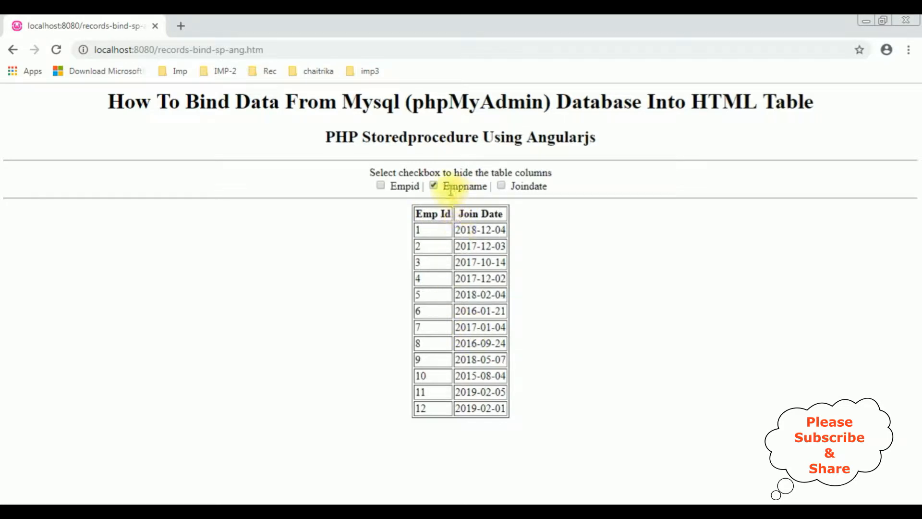
click(433, 186)
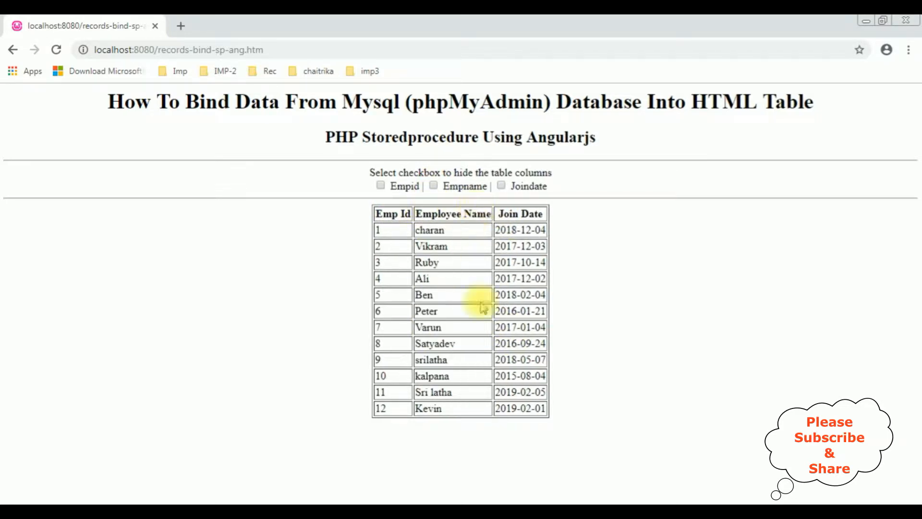
mouse_move(381, 186)
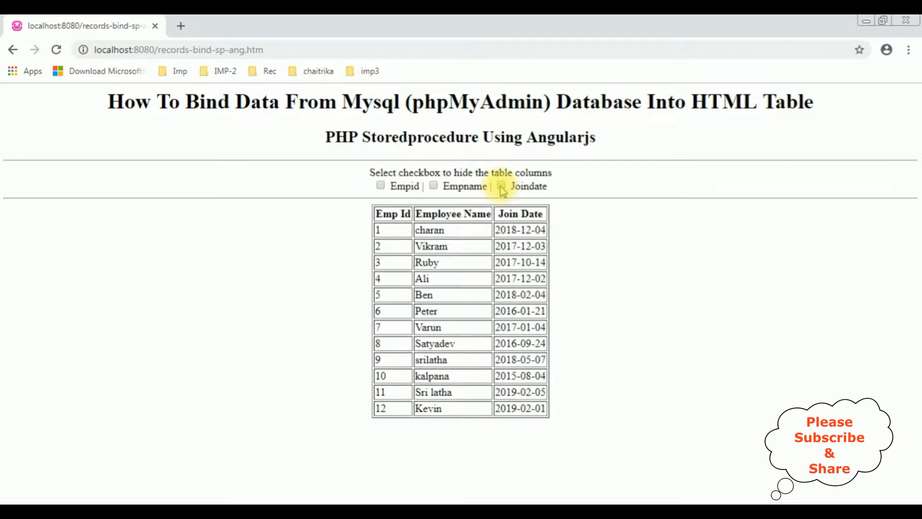
mouse_move(262, 343)
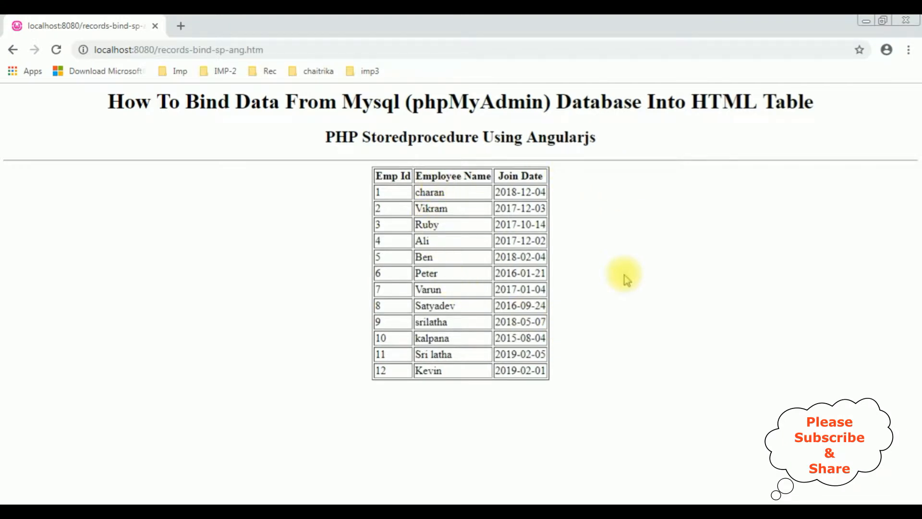
mouse_move(425, 200)
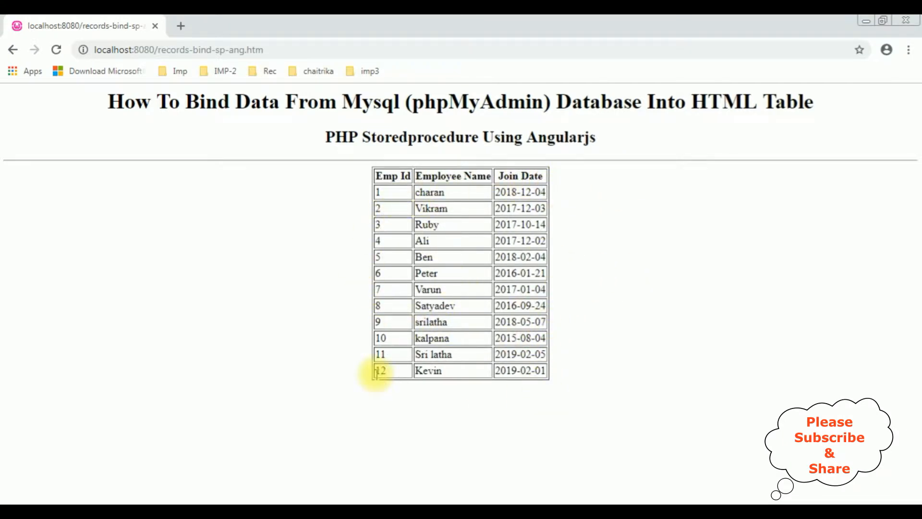
double_click(420, 137)
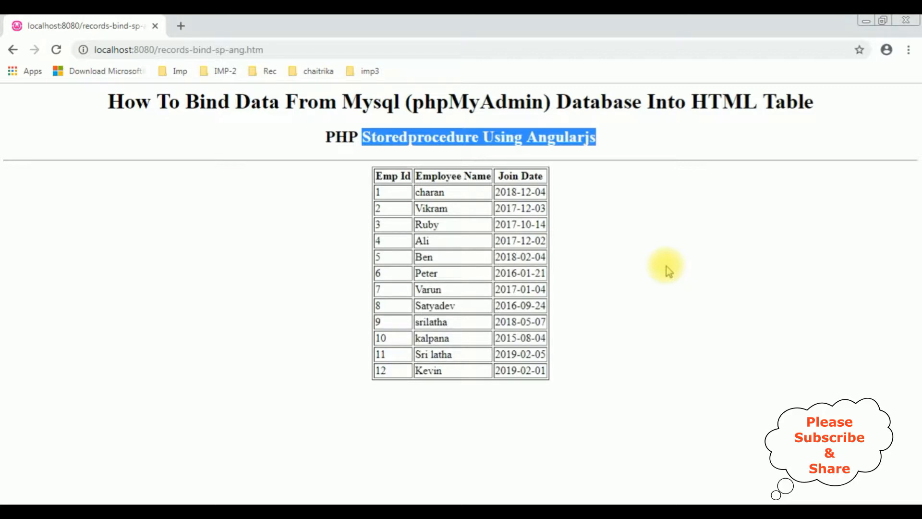
mouse_move(538, 350)
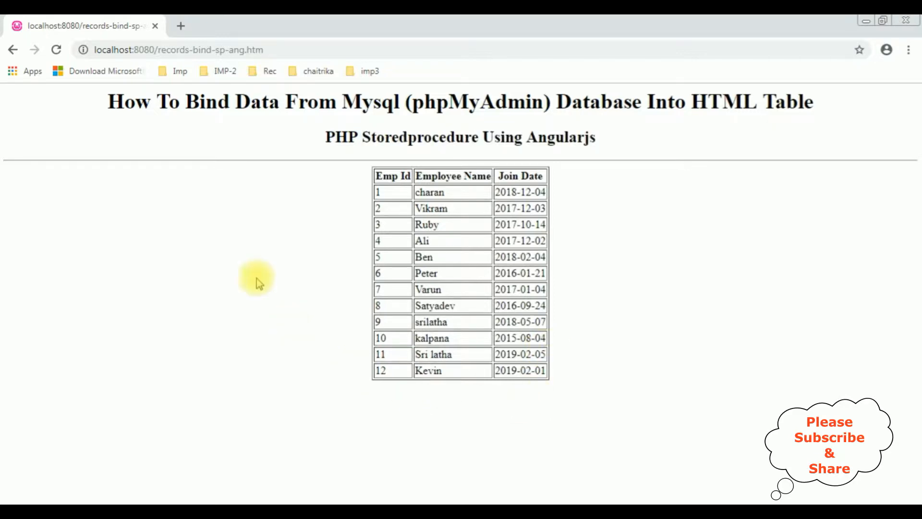
mouse_move(482, 139)
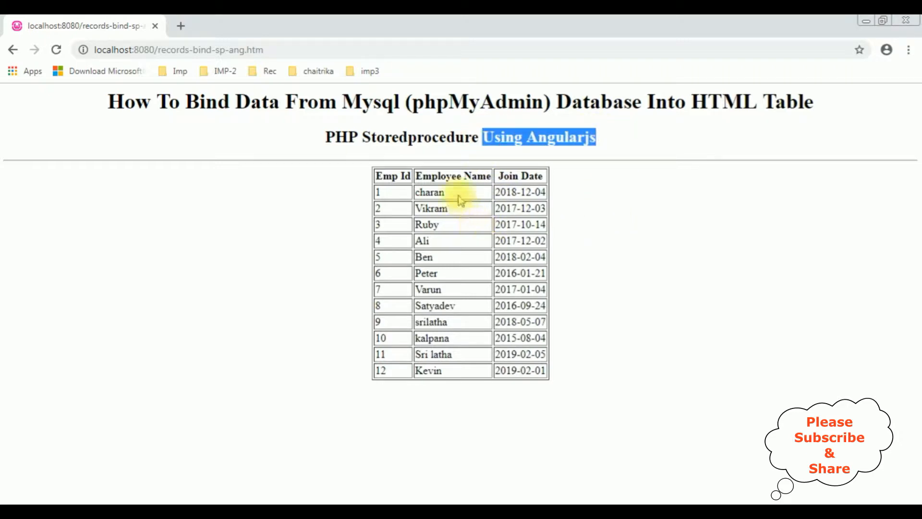
mouse_move(481, 277)
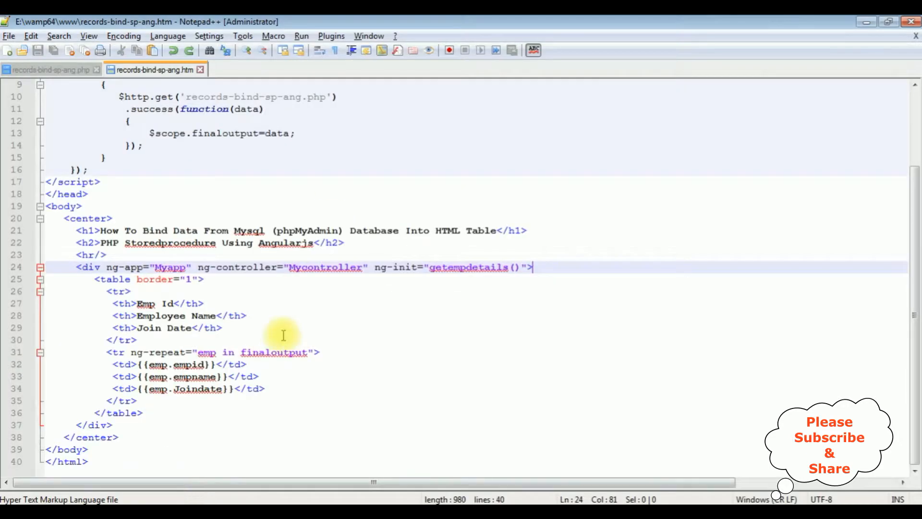
mouse_move(313, 143)
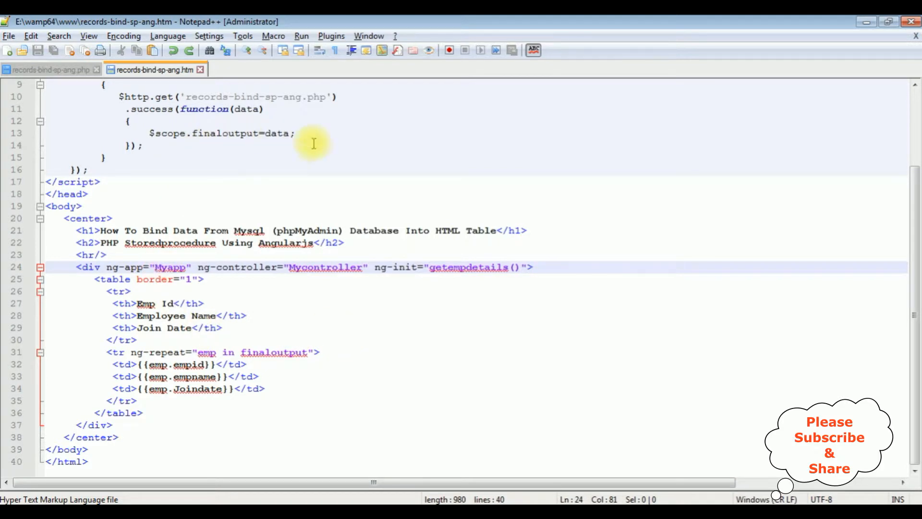
Step: Scroll through records-bind-sp-ang.htm to find the ng-app div above the table
scroll(up, 3)
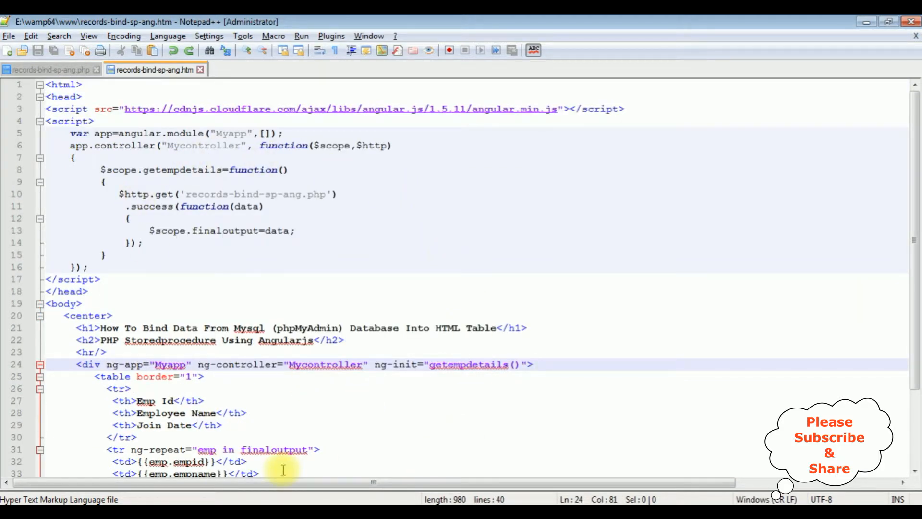
scroll(down, 3)
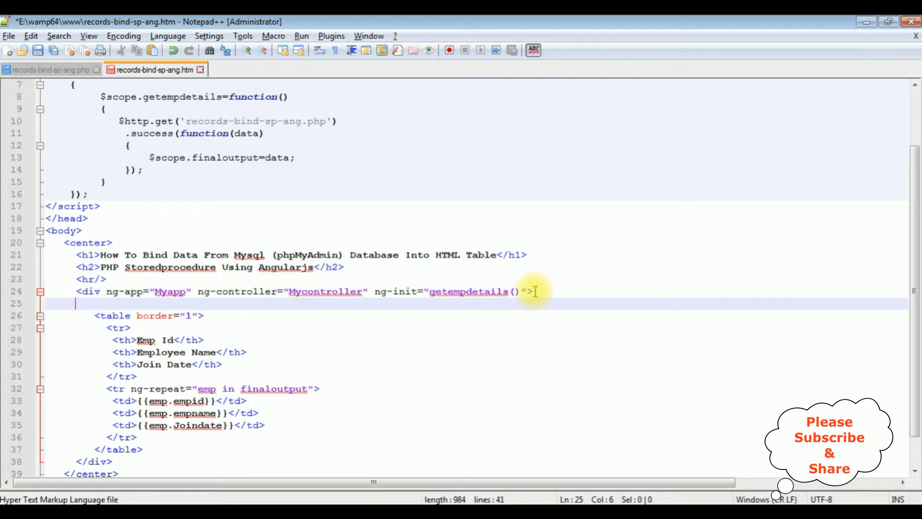
Step: Type the label 'Select checkbox to hide the table columns<br/>' and start an input tag
key(enter)
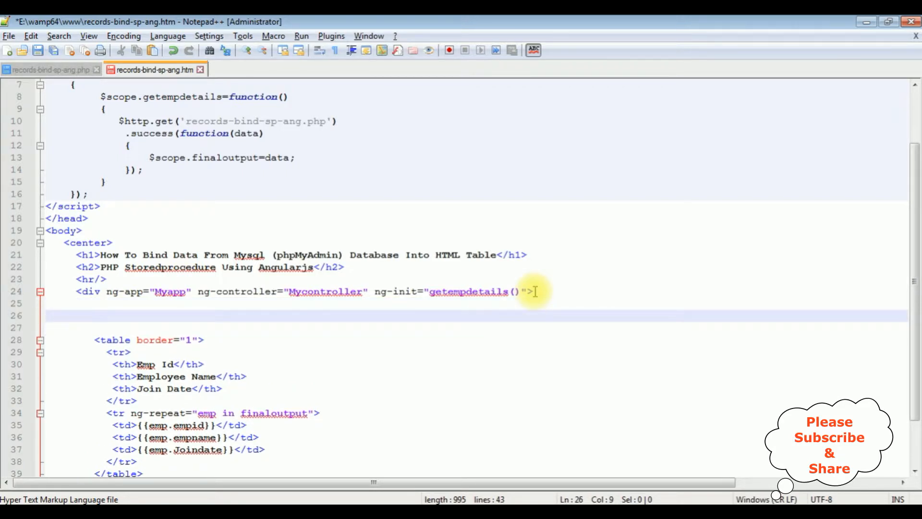
text(Sel)
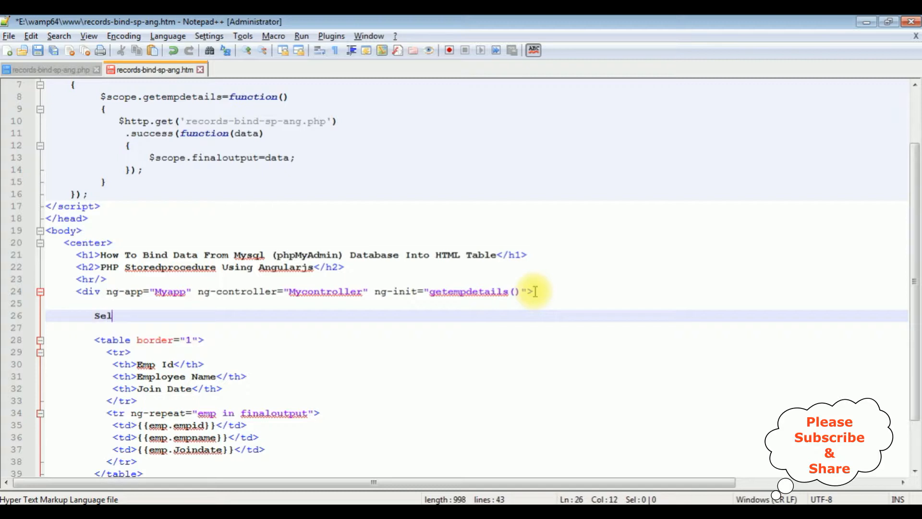
text(ect checkbox)
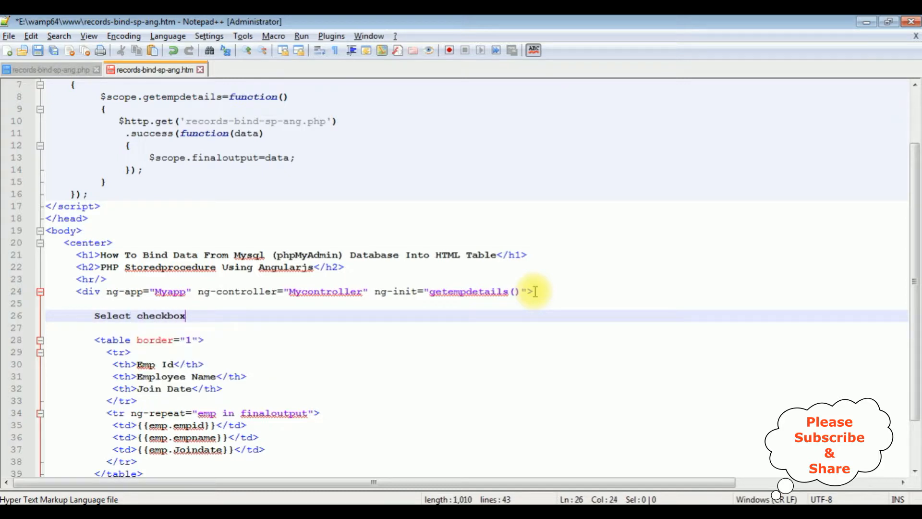
text(to hide the)
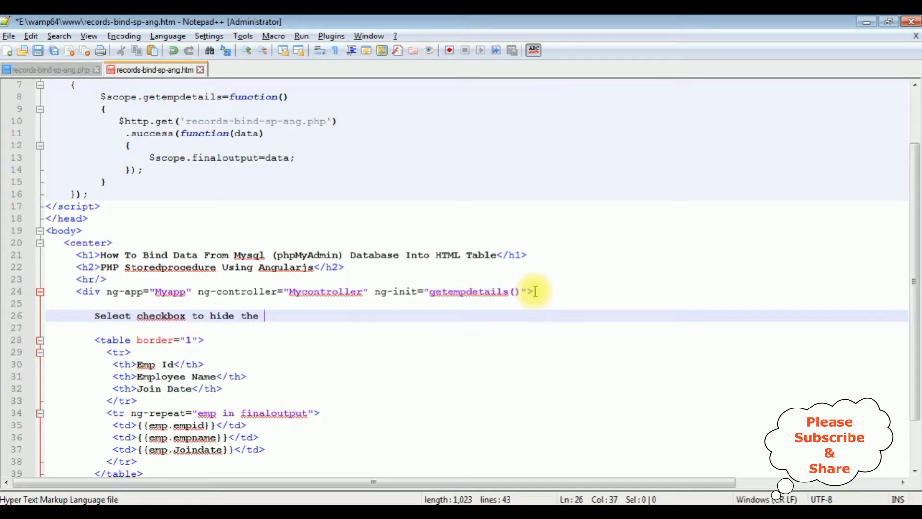
text(table)
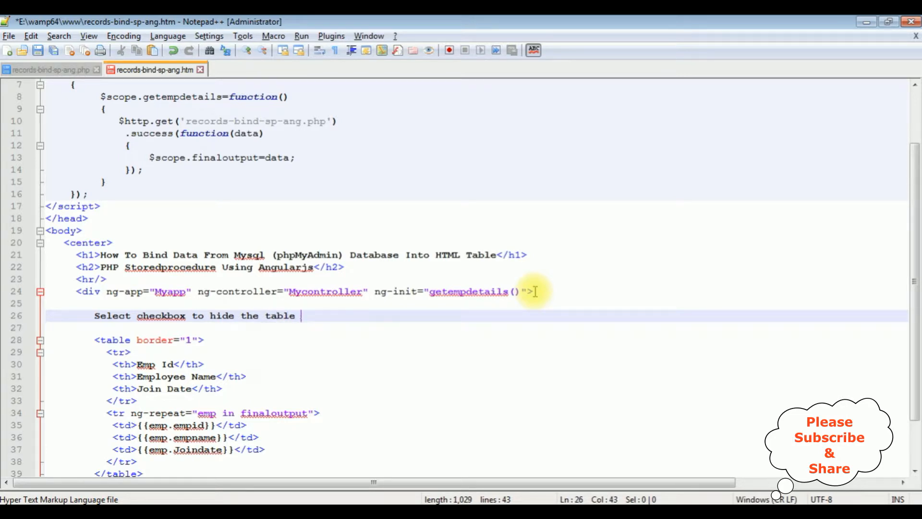
text(columns<br/>)
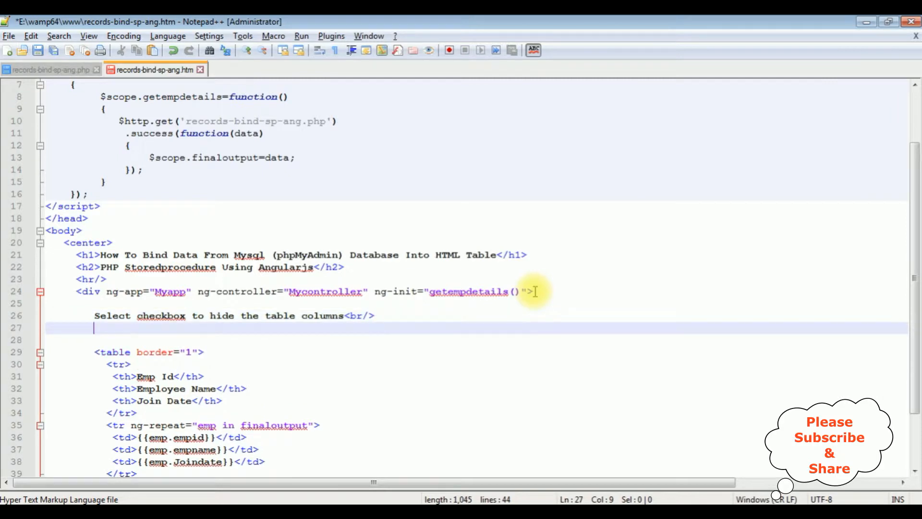
text(<input type=")
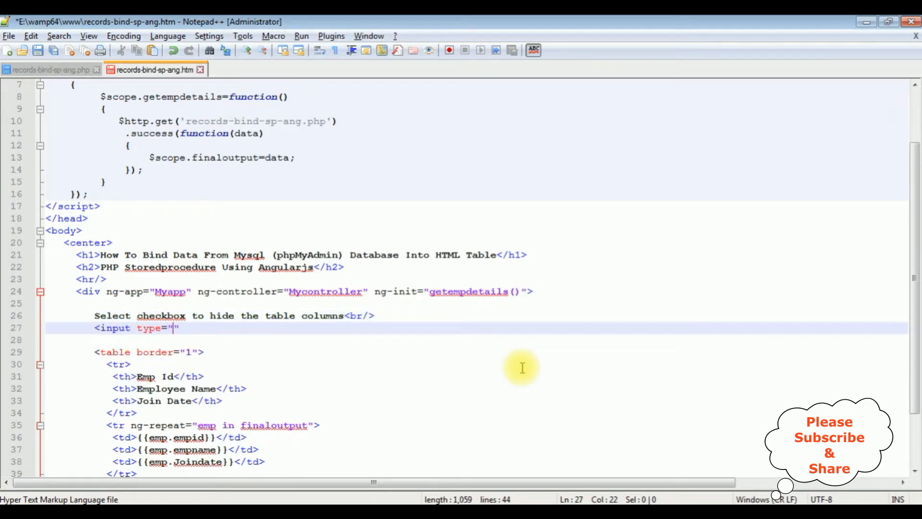
Step: Type three type="checkbox" inputs labelled Empid |, Empname | and Joindate on line 27
text(checkbox)
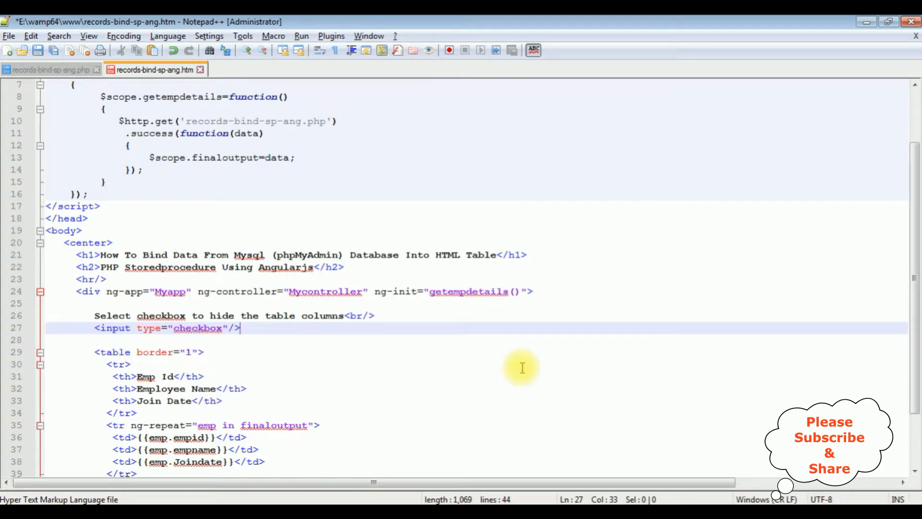
text(Empid |)
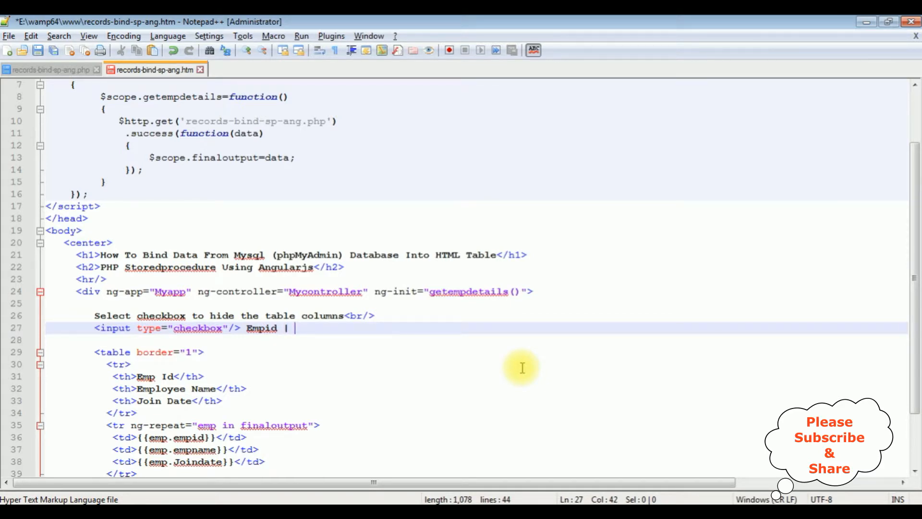
text(<input type="checkbox"/>)
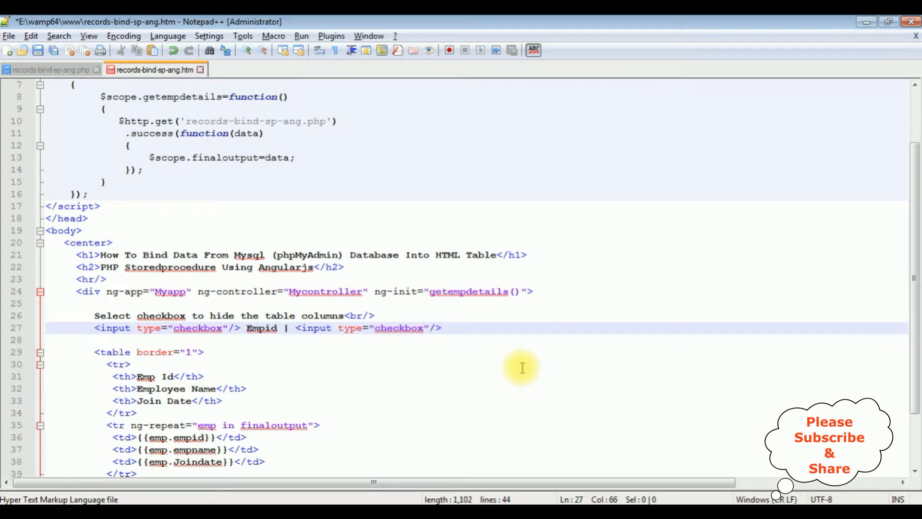
text(Empnam)
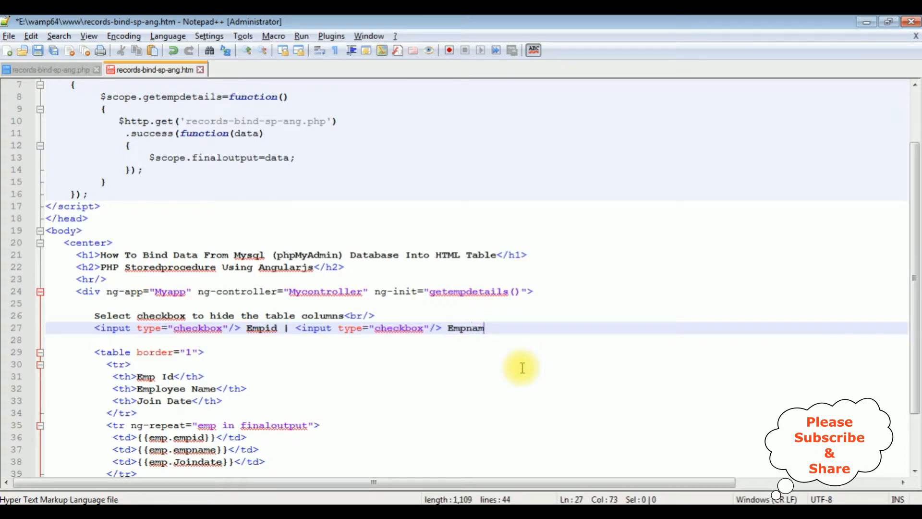
text(e |)
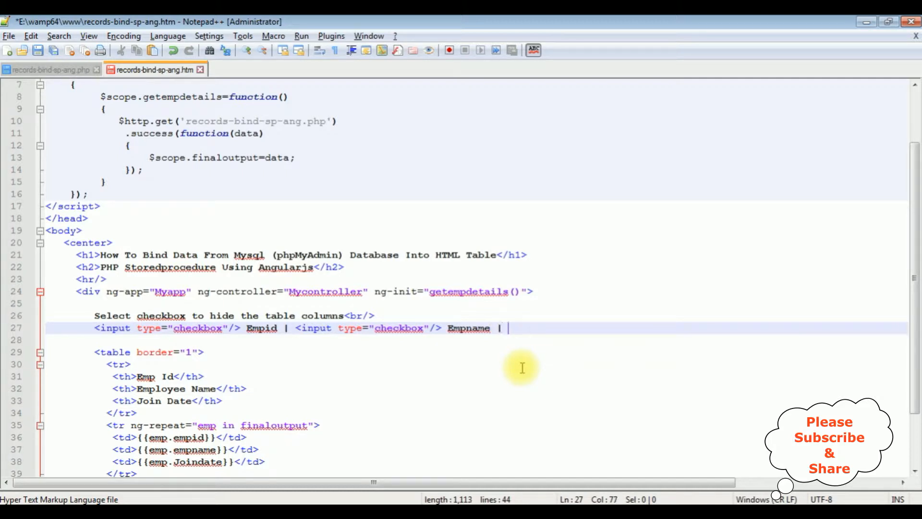
text(<input type=)
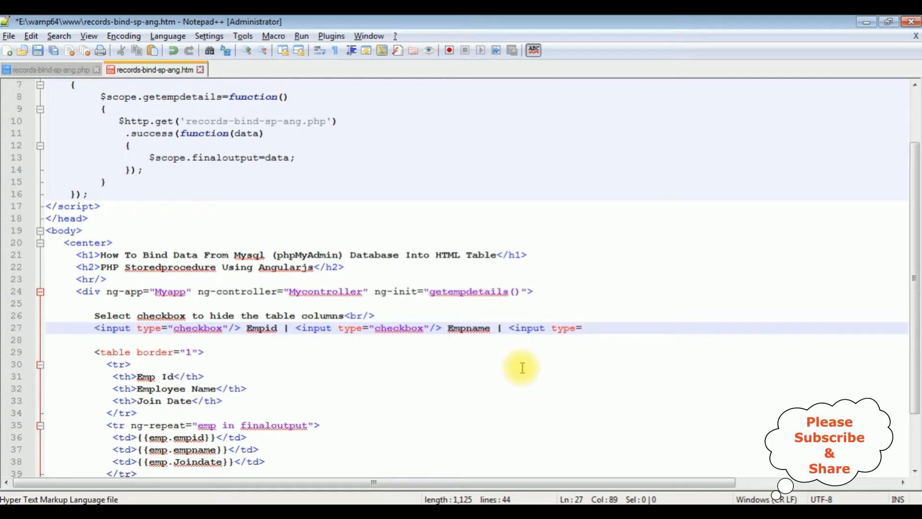
text(chek")
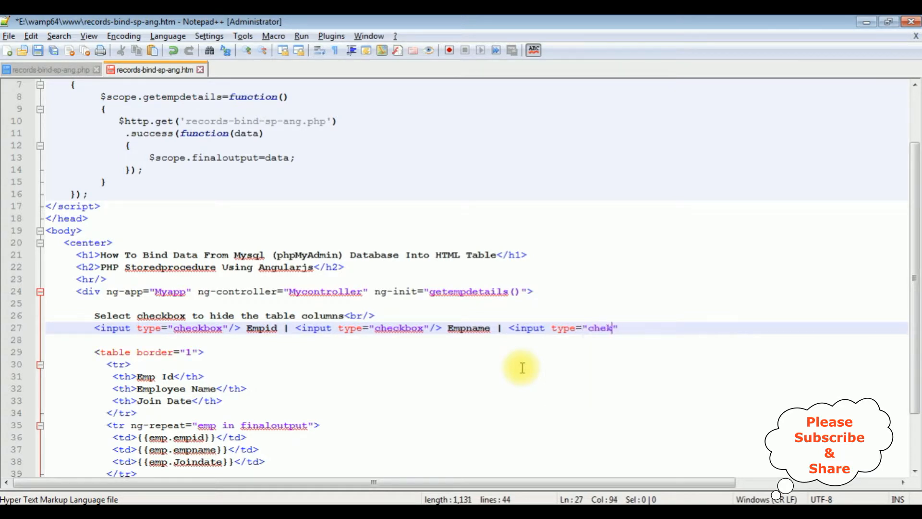
text(box)
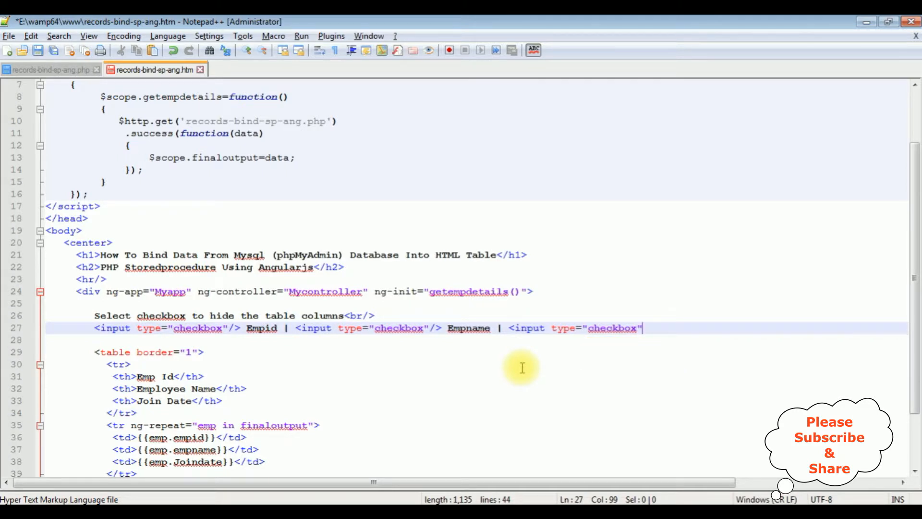
text(/>)
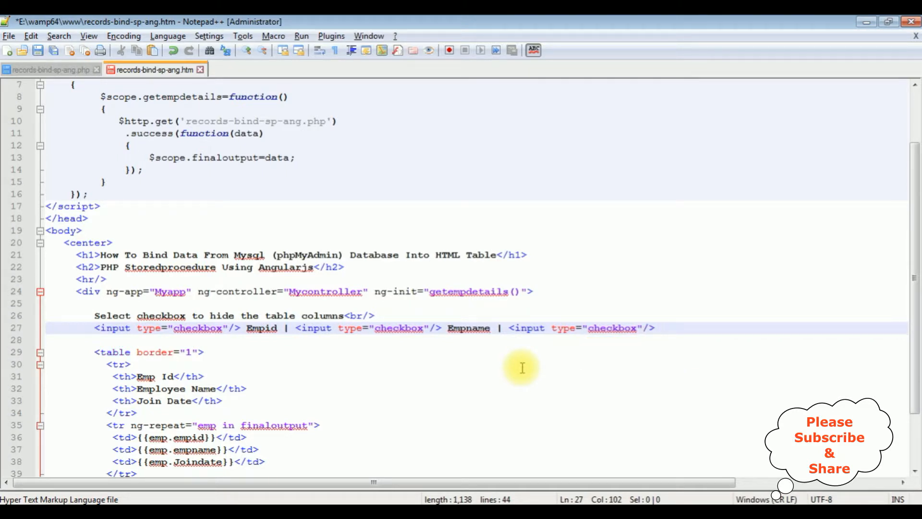
text(Joindate)
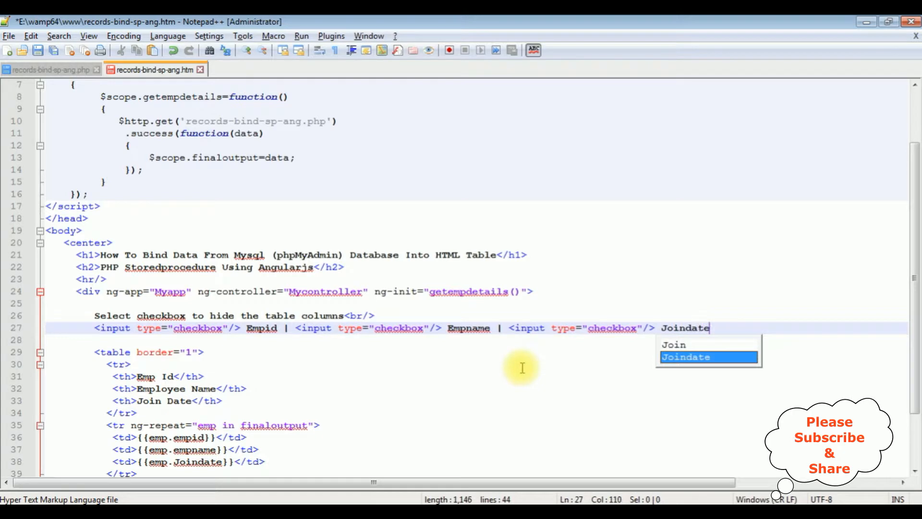
mouse_move(438, 304)
text(<)
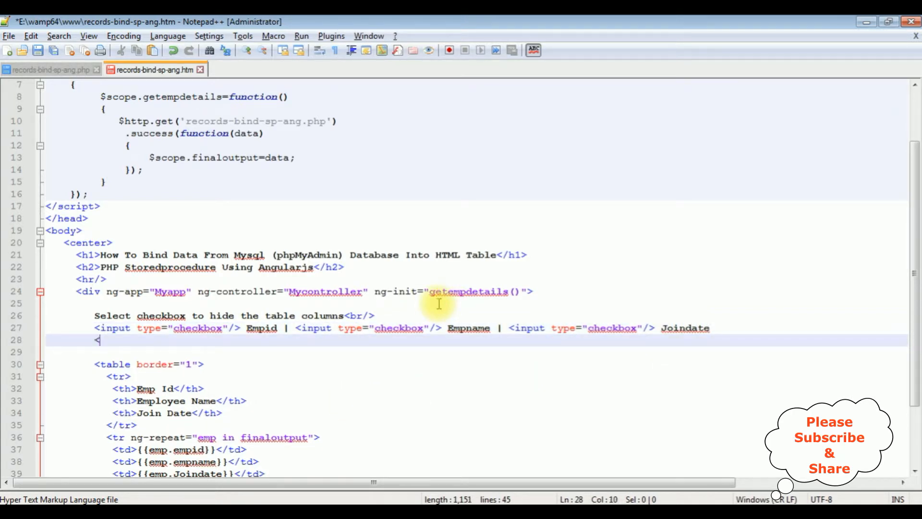
Step: Type <hr/> on line 28 below the checkbox row
text(hr/>)
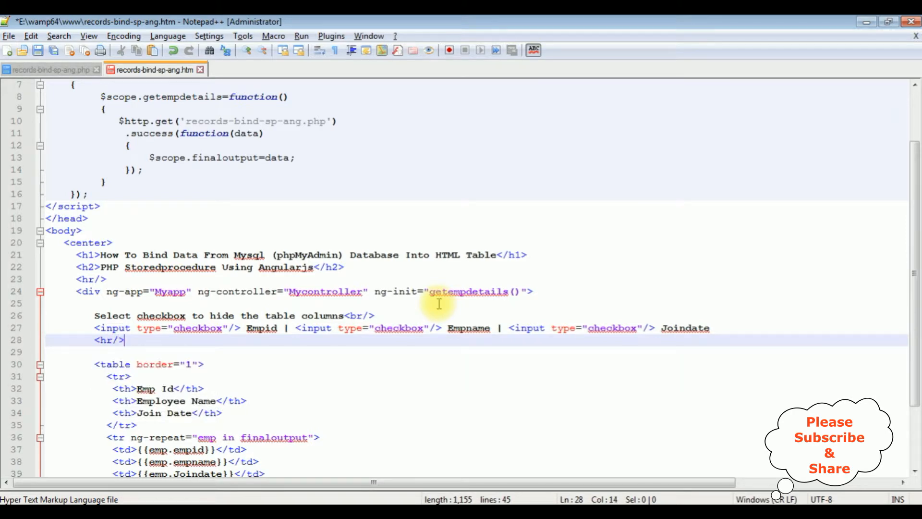
mouse_move(166, 356)
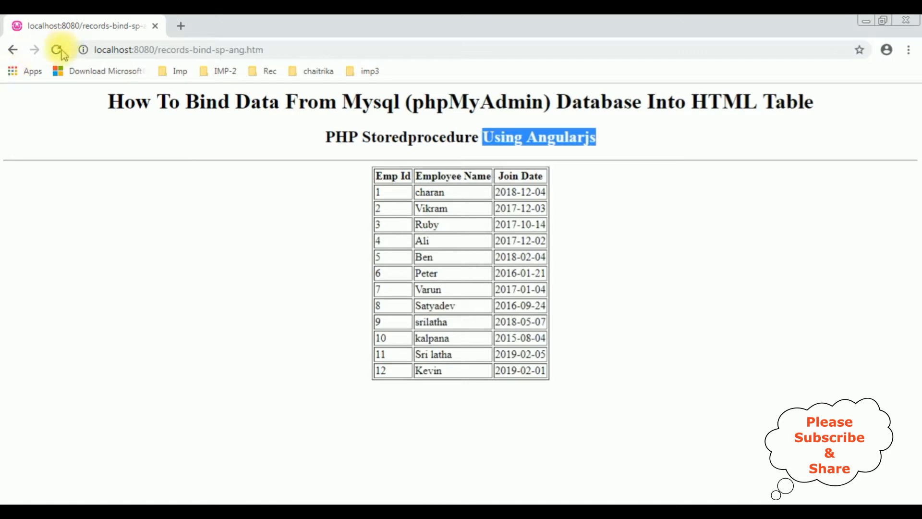
Step: Reload the page in Chrome and tick then untick Joindate to test hiding
click(58, 50)
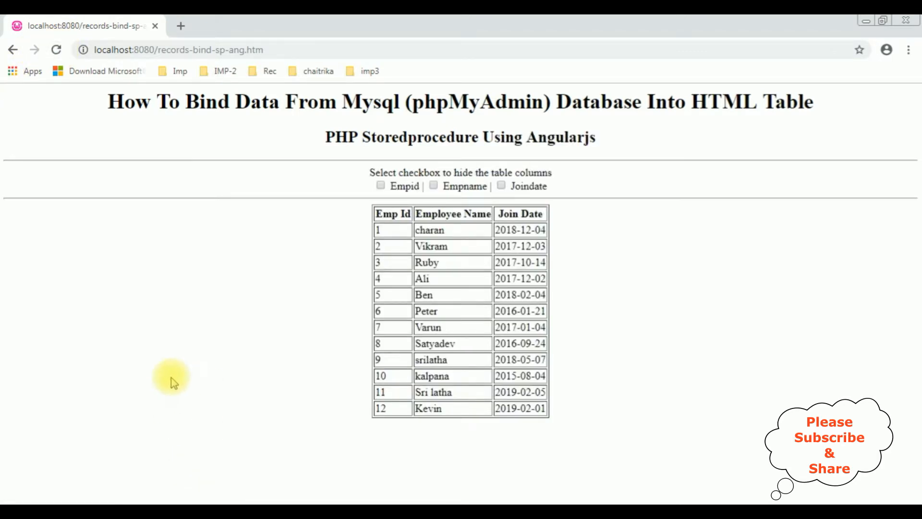
mouse_move(699, 419)
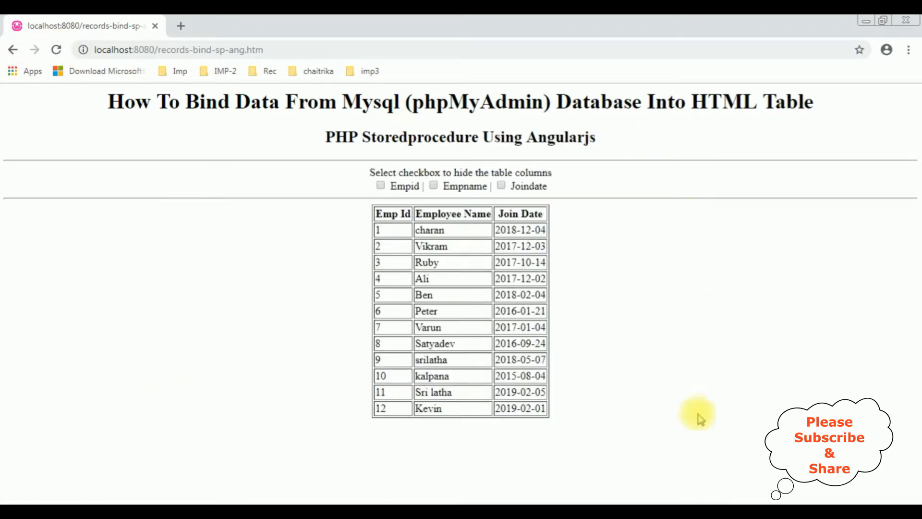
mouse_move(380, 173)
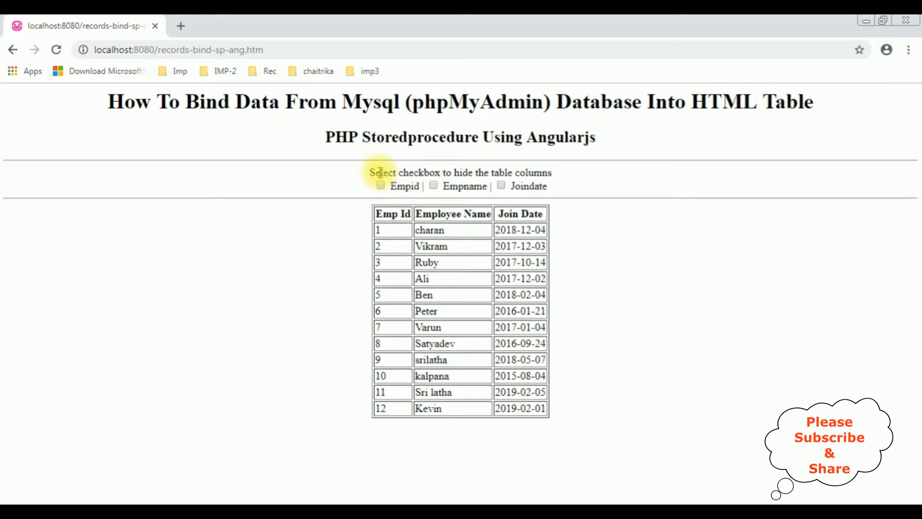
mouse_move(380, 185)
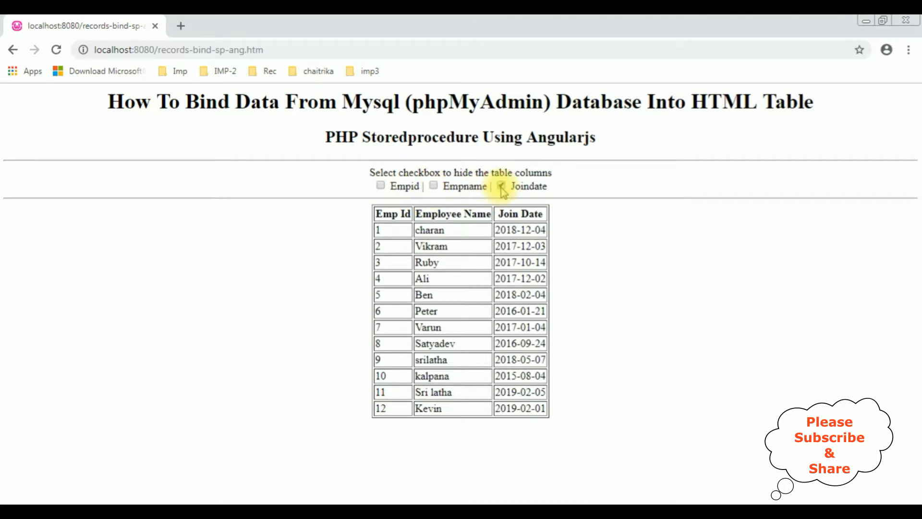
click(501, 186)
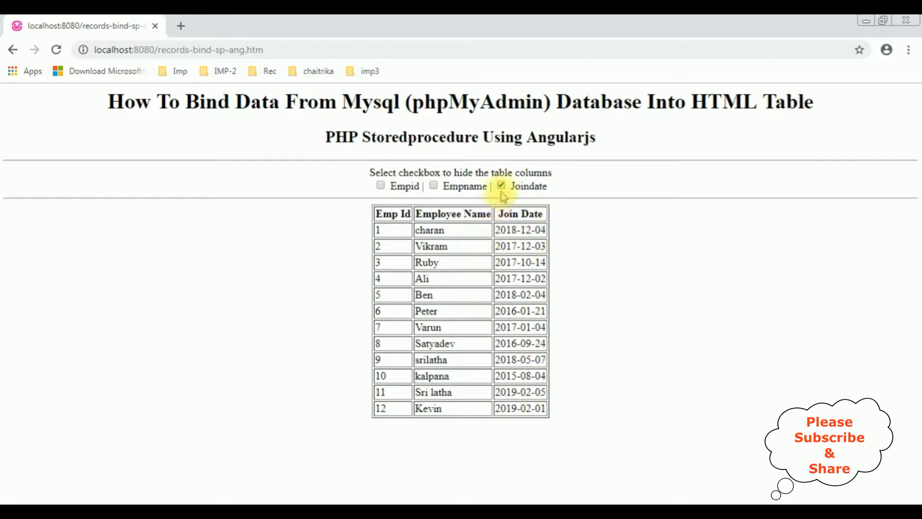
click(501, 186)
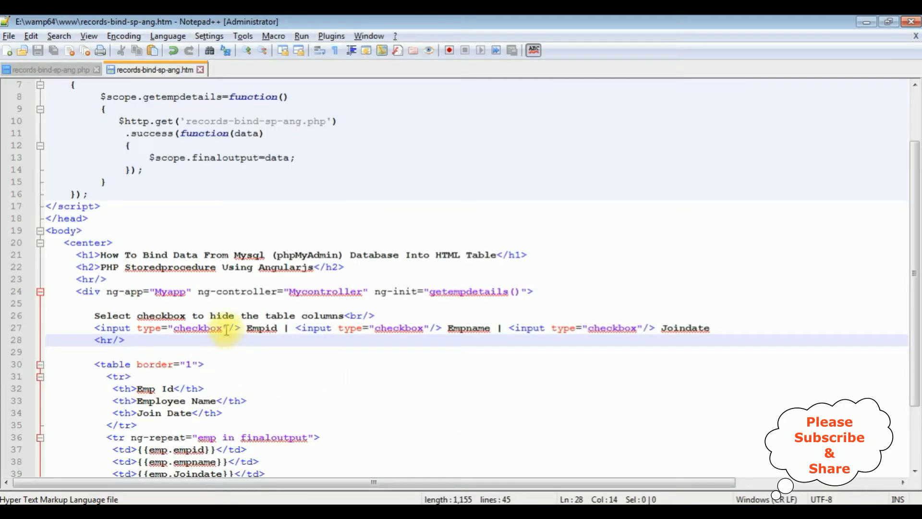
Step: Add ng-model="empid", "empname" and "Joindate" to the checkboxes, each on its own line
click(230, 327)
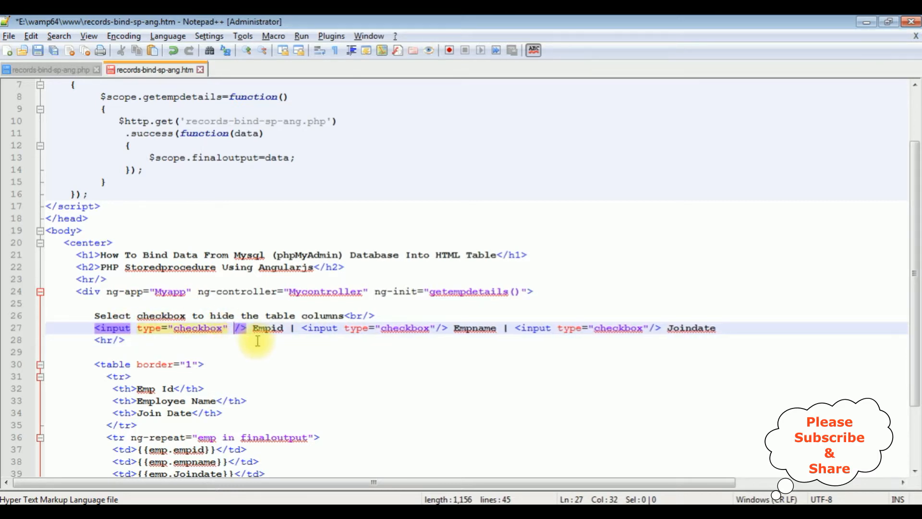
text(ng-model)
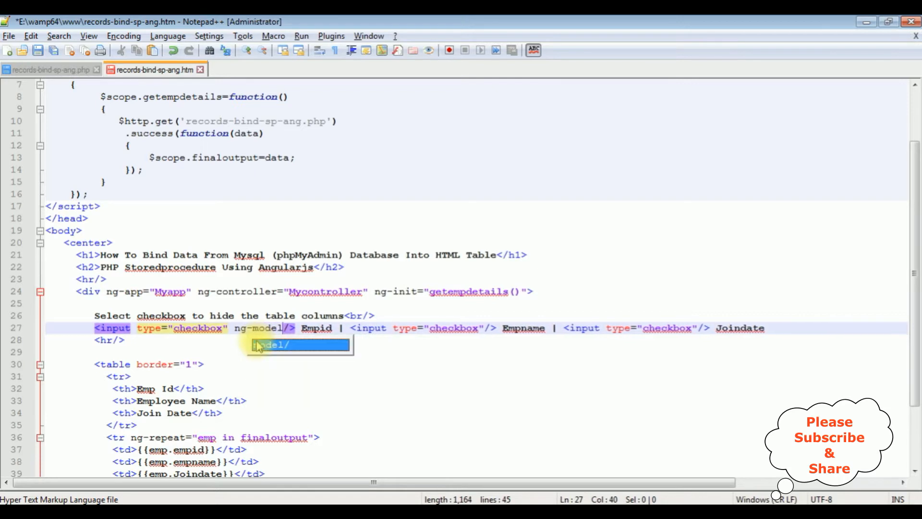
text("")
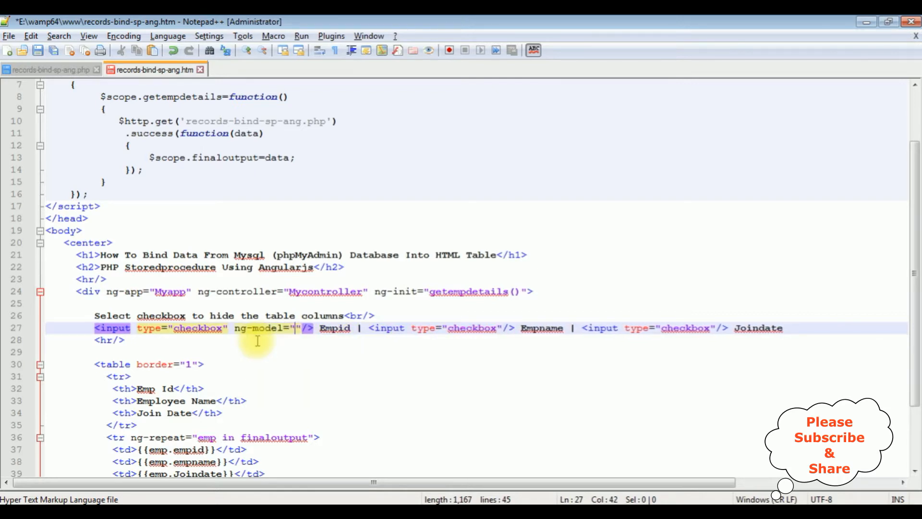
text(empid)
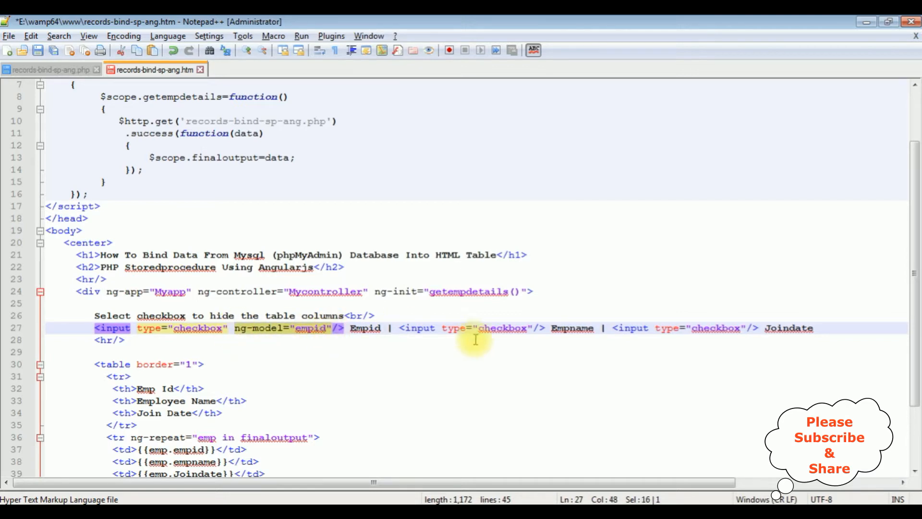
text(ng-model="empid")
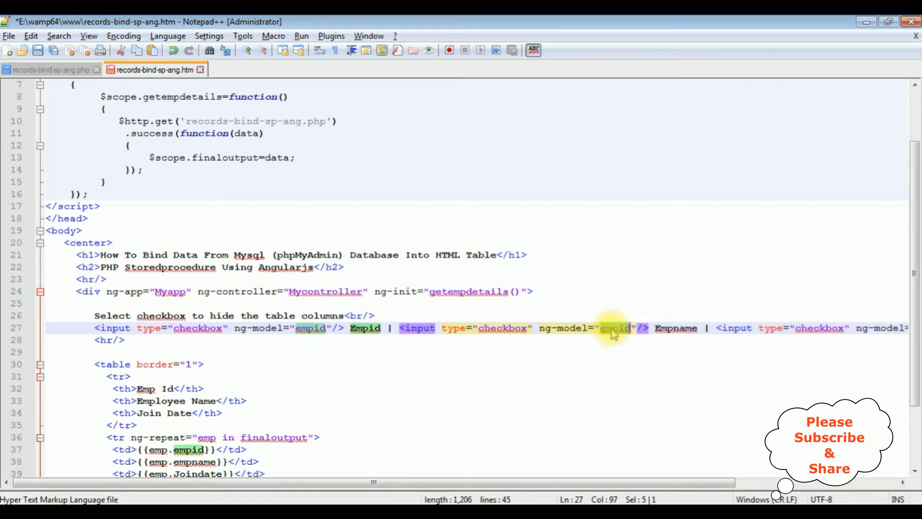
text(e)
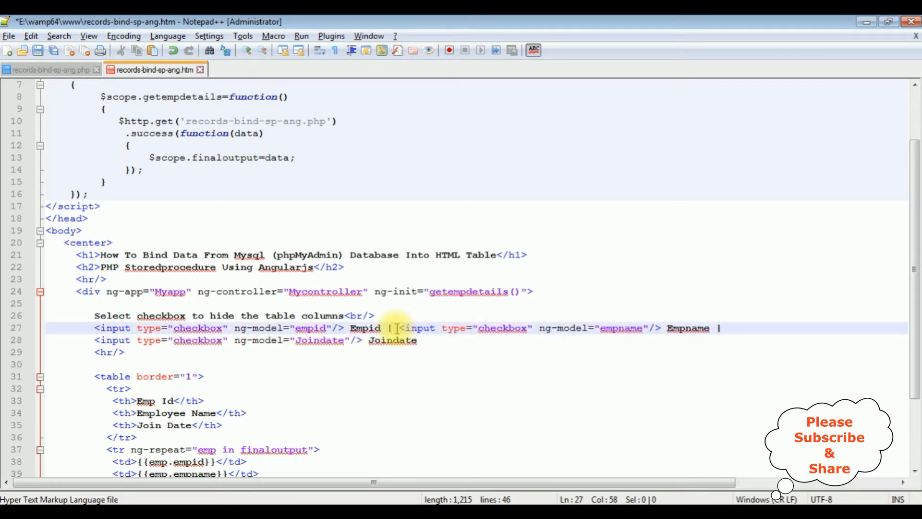
key(Enter)
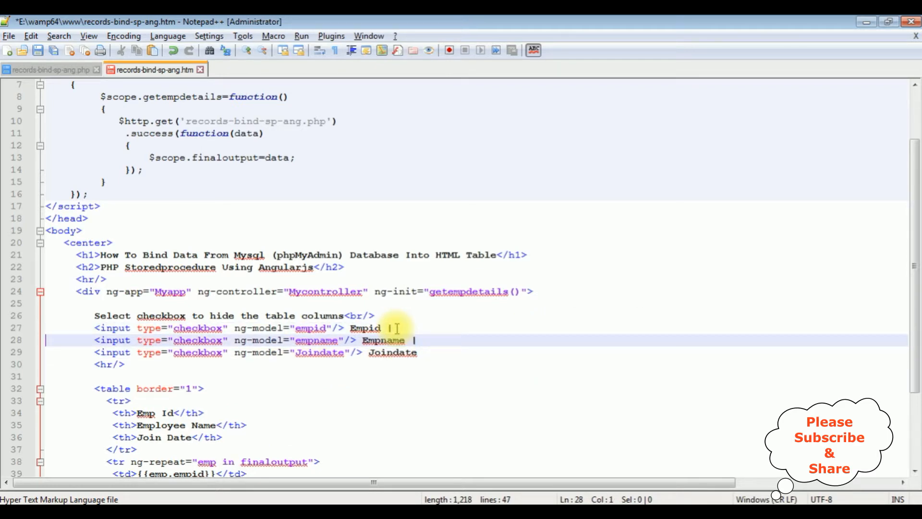
click(445, 352)
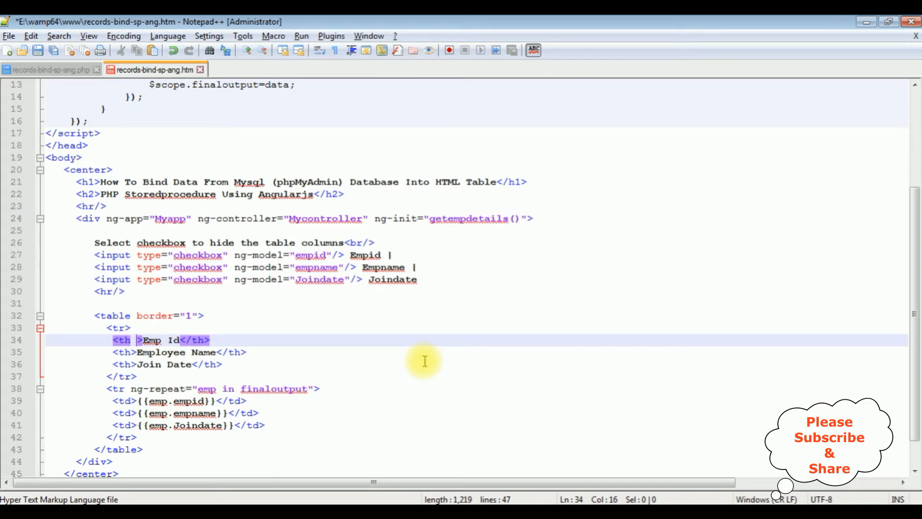
Step: Add ng-hide="empid", "empname" and "Joindate" to each column's th and td tags
text(ng-hide=")
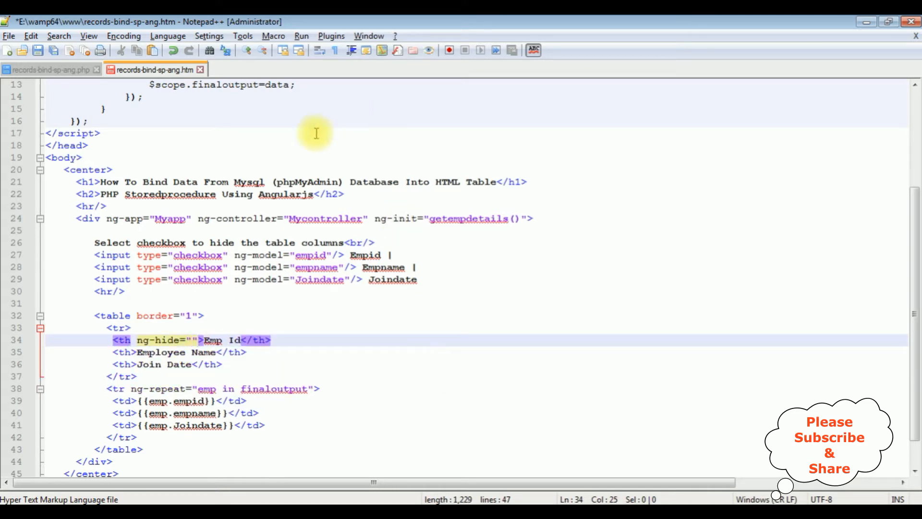
click(310, 255)
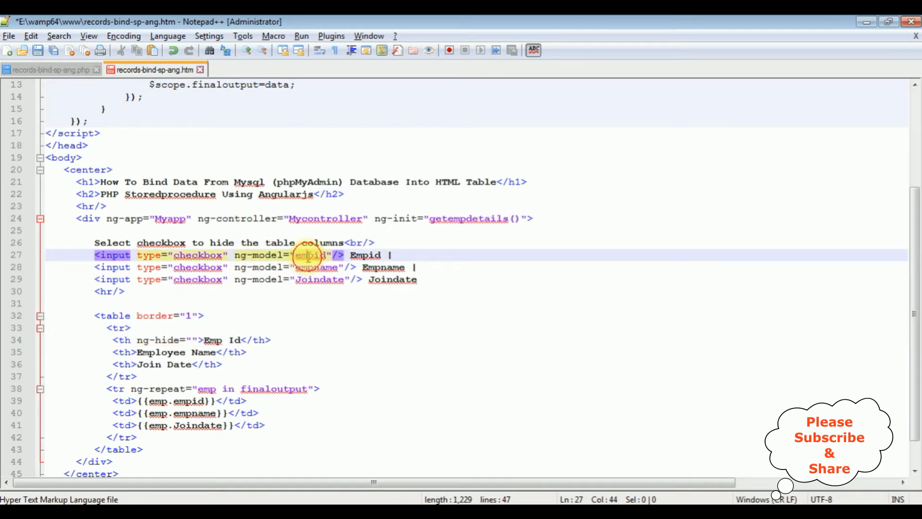
double_click(311, 254)
text(empid)
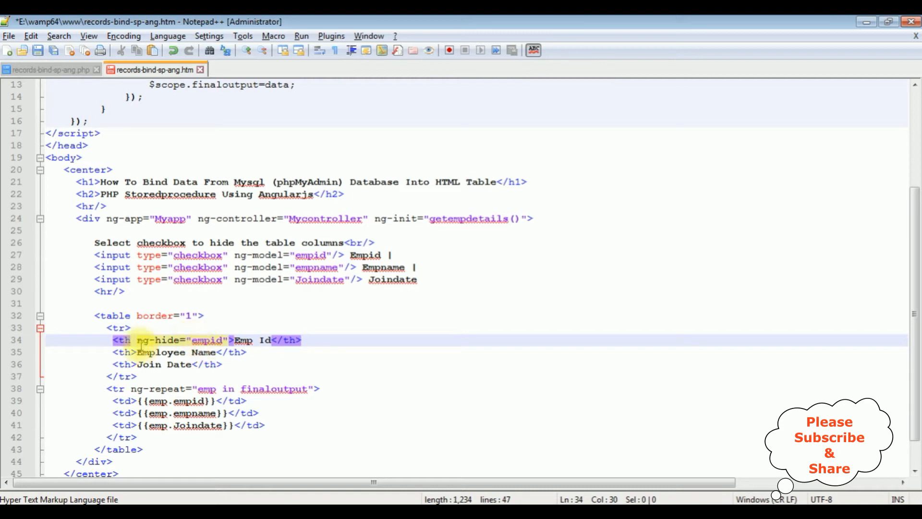
double_click(207, 340)
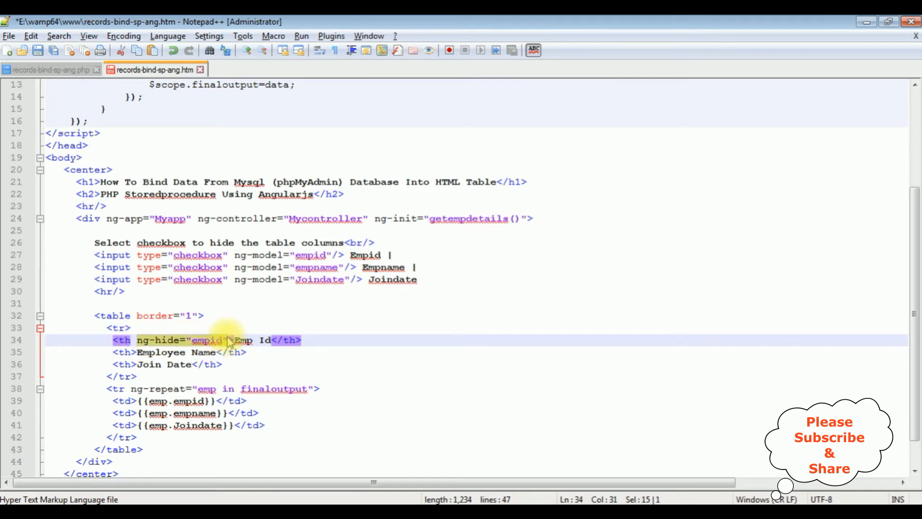
click(123, 400)
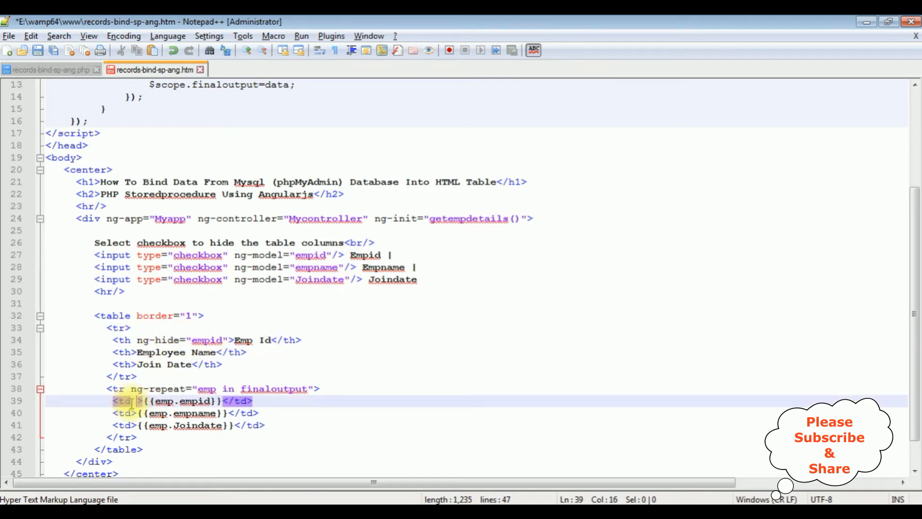
text(ng-hide="empid")
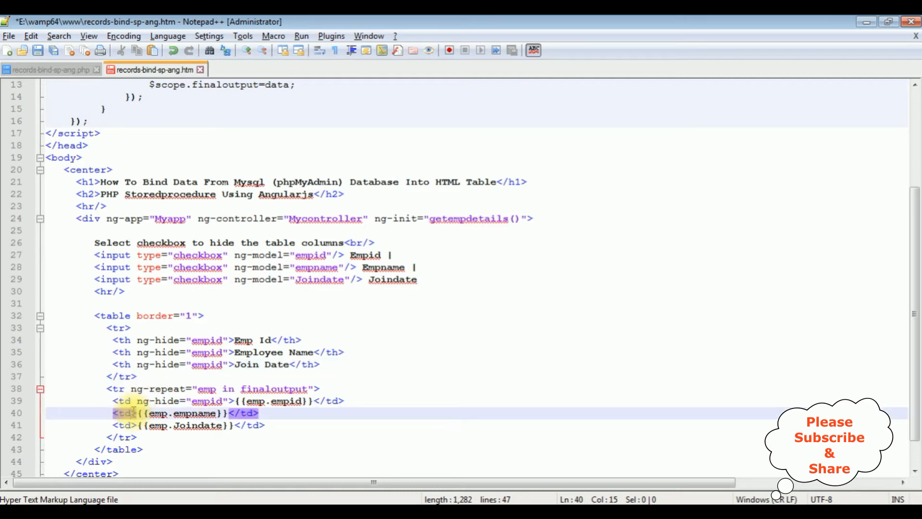
text(ng-hide="empid")
click(229, 352)
text(name)
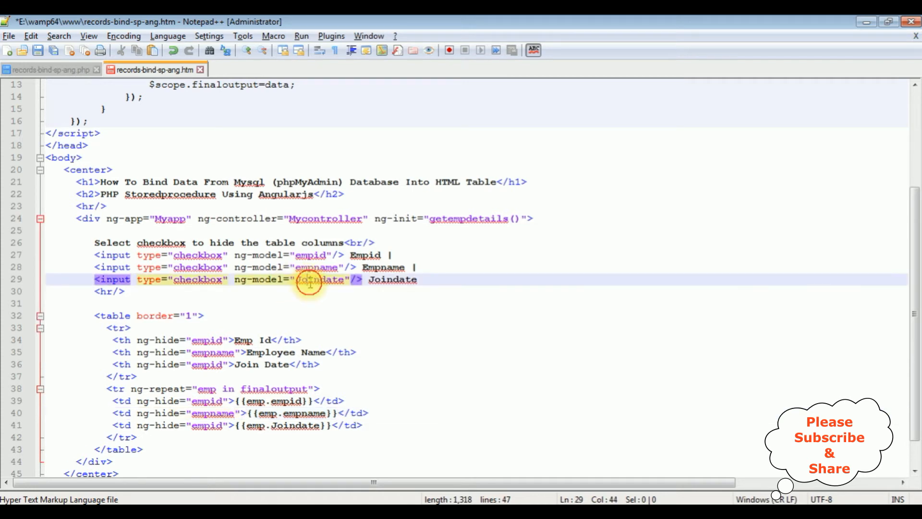
double_click(319, 279)
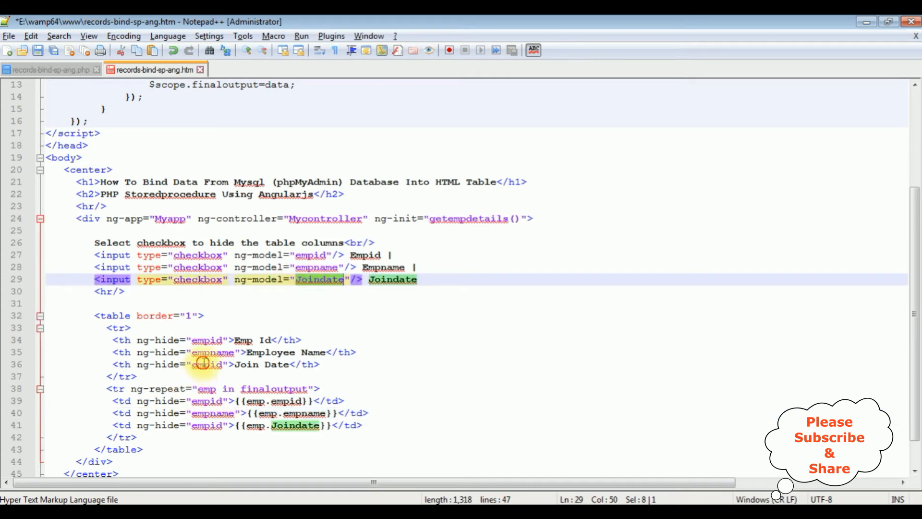
click(206, 364)
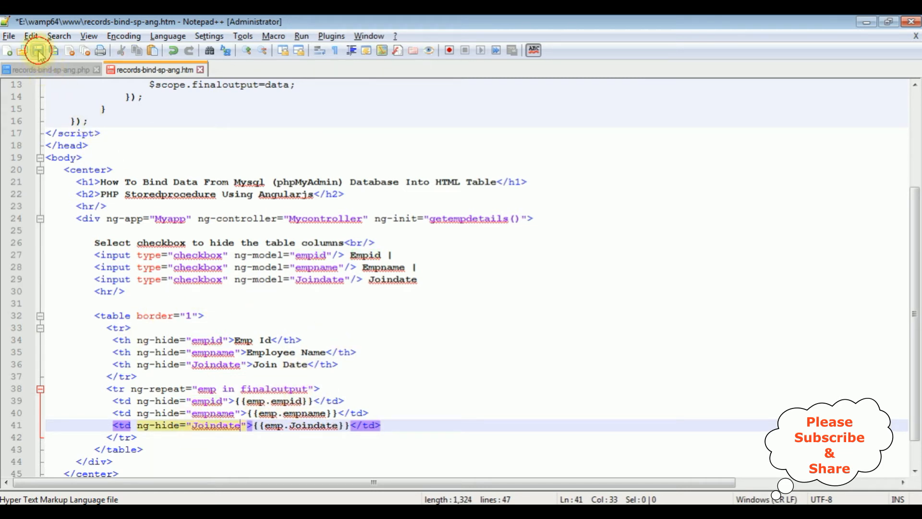
Step: Save records-bind-sp-ang.htm and scroll to review the script at the top
click(37, 49)
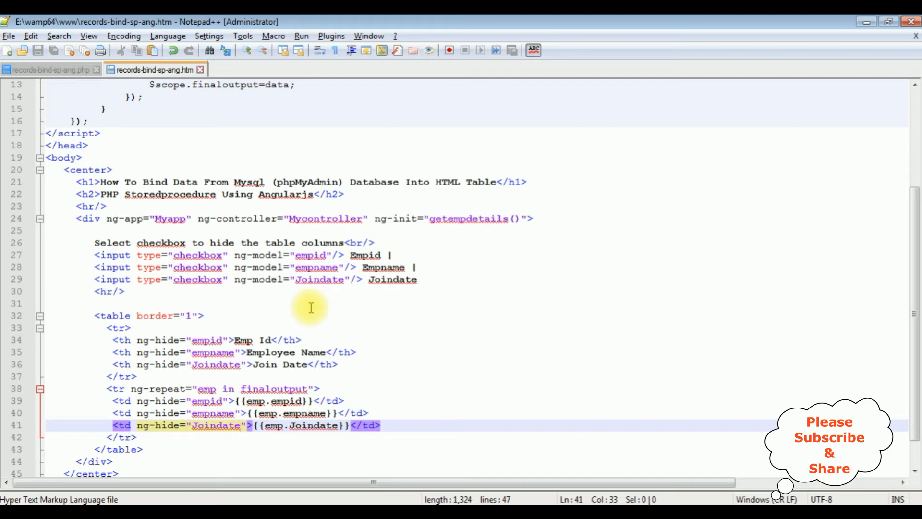
scroll(up, 3)
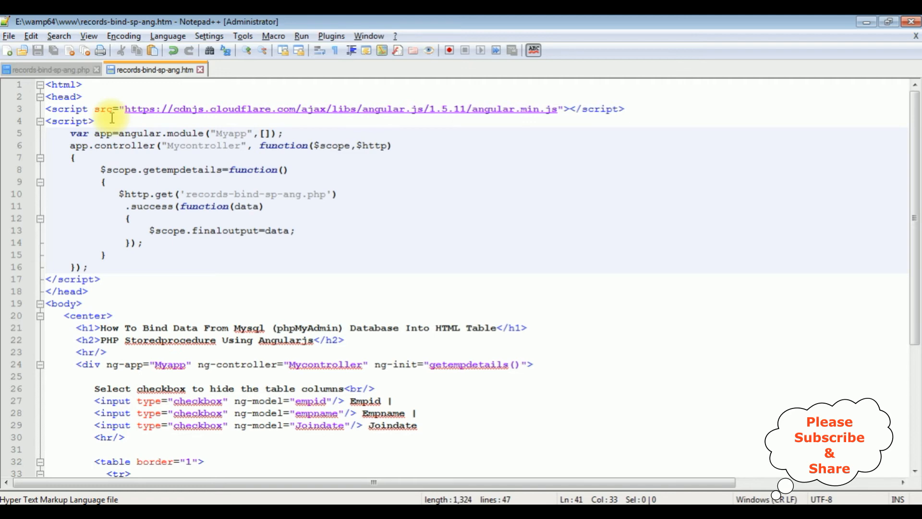
mouse_move(208, 346)
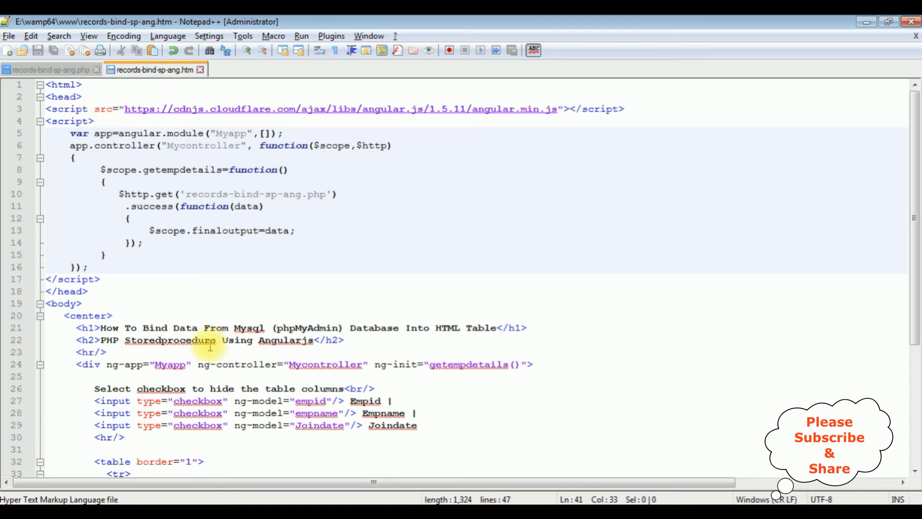
mouse_move(251, 316)
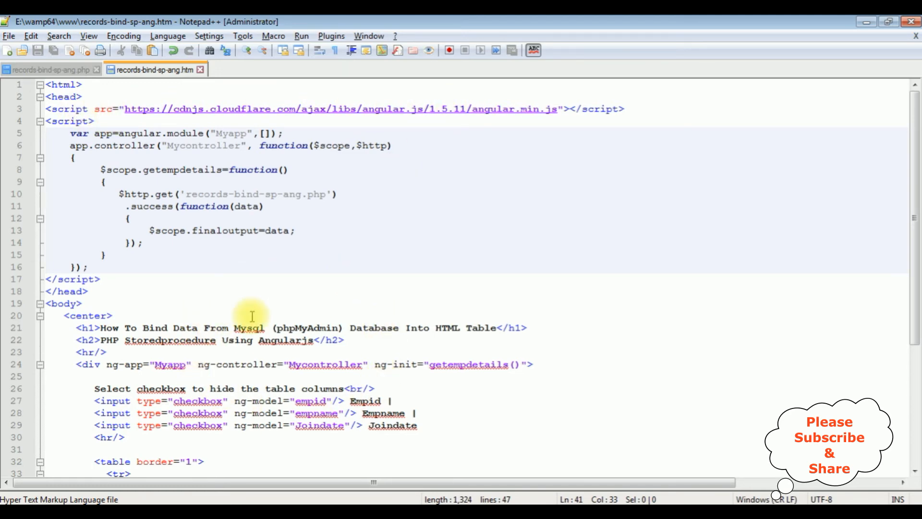
scroll(down, 3)
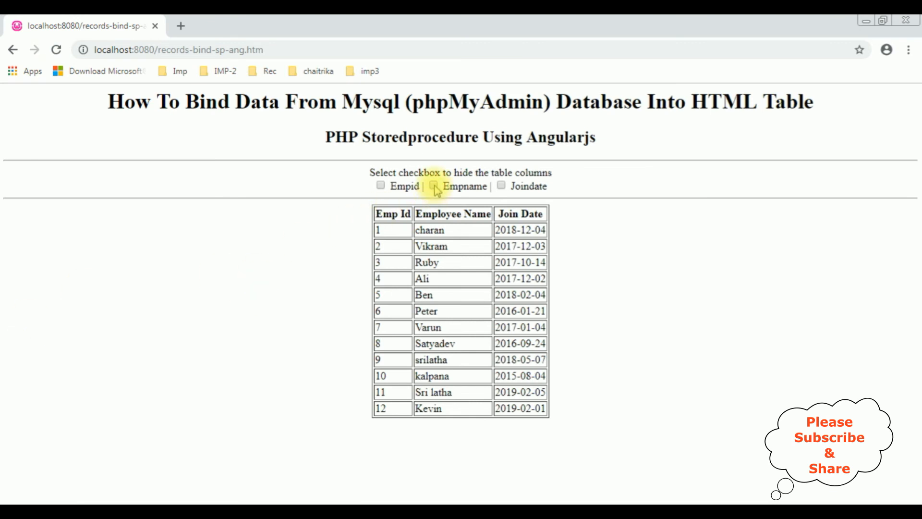
Step: Toggle Empname, Empid and Joindate checkboxes, confirming each hides and restores its column
click(434, 186)
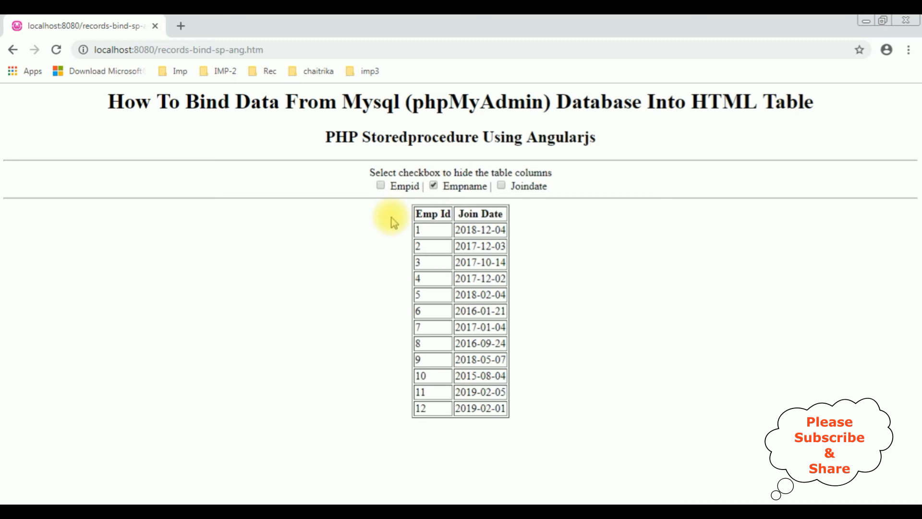
mouse_move(476, 214)
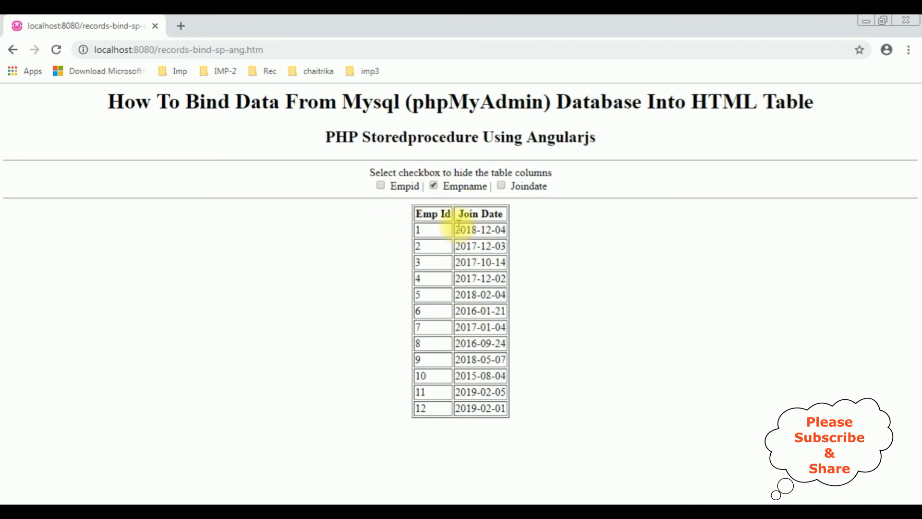
click(434, 186)
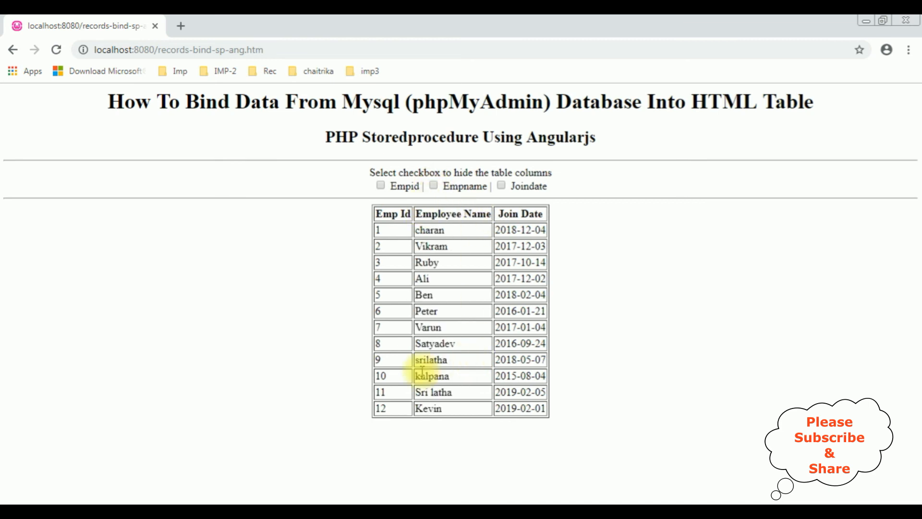
click(380, 186)
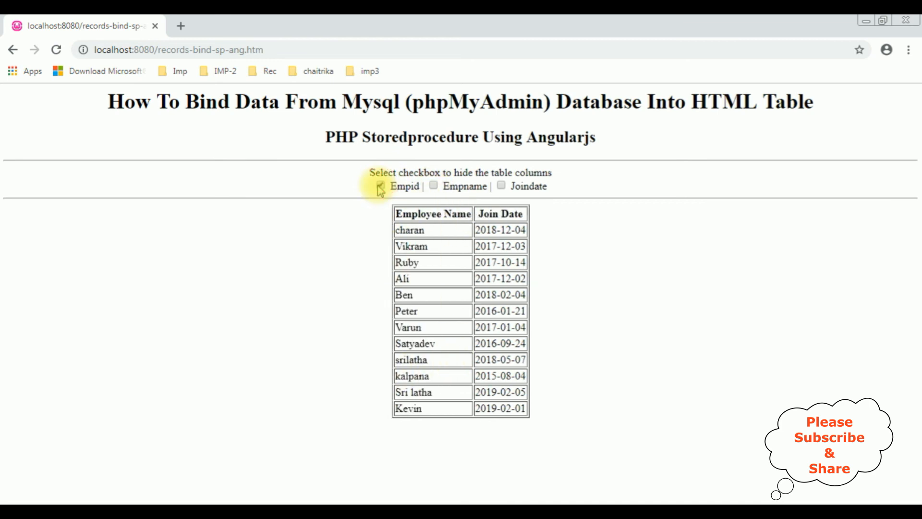
click(501, 186)
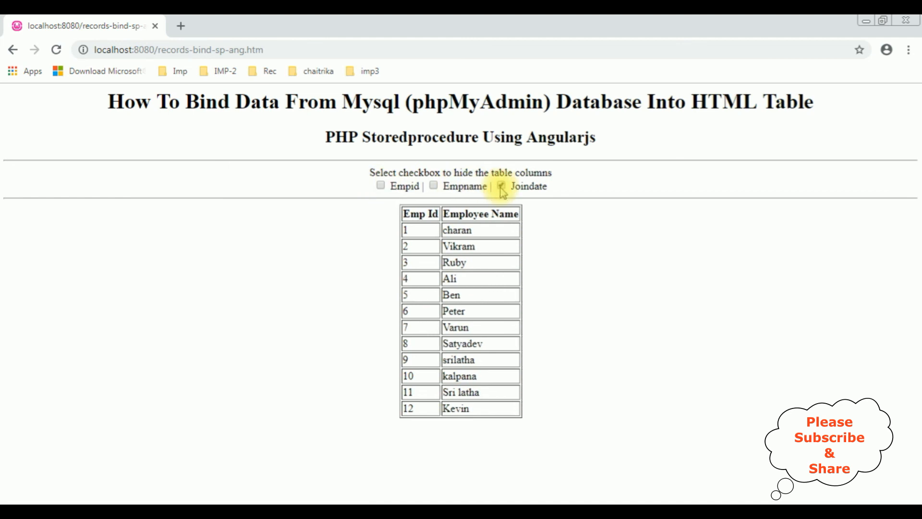
click(503, 187)
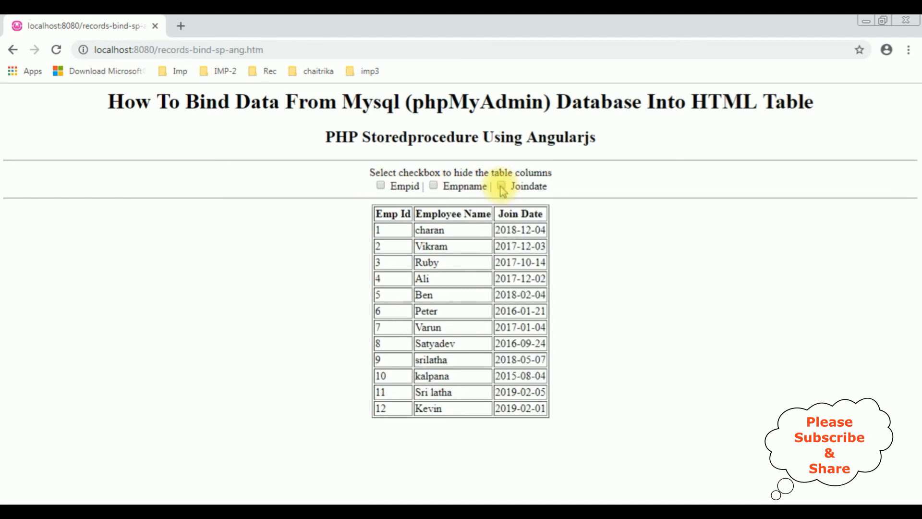